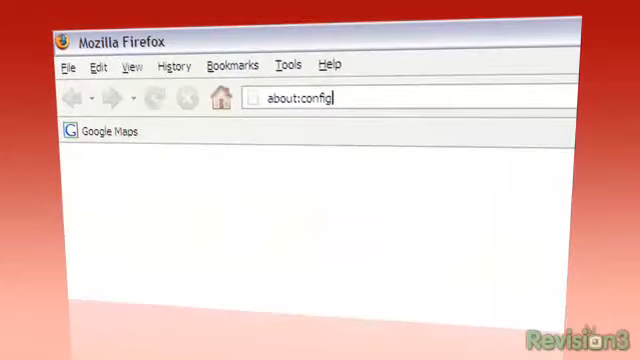
- Load the about:config page from the address bar
key(Return)
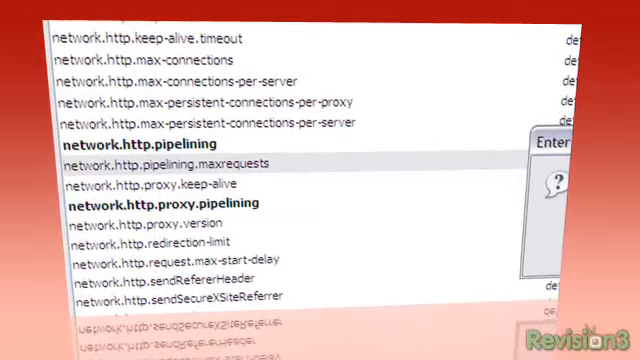
- Set network.http.pipelining.maxrequests to 30 and confirm
double_click(165, 163)
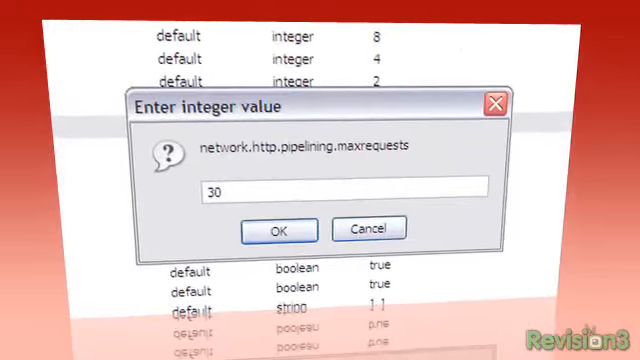
click(279, 229)
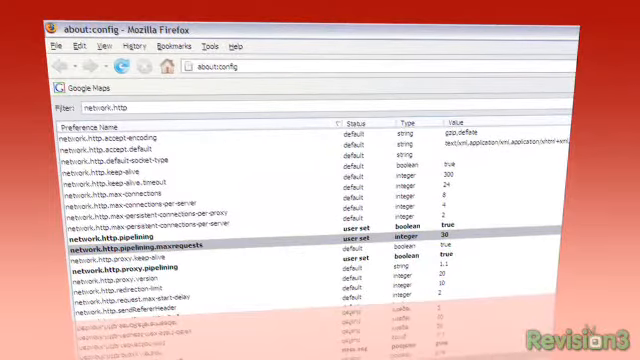